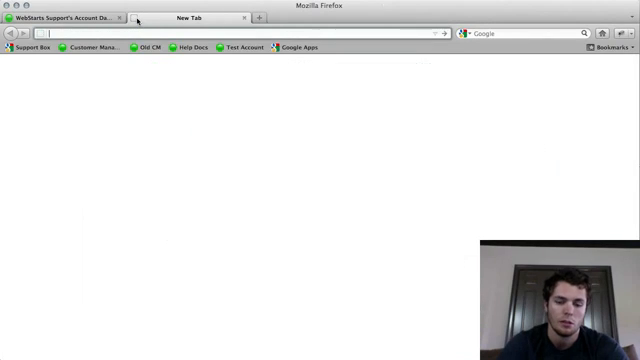
Search support.webstarts.com help for 'iframe', listing 18 articles
{"action": "type", "text": "support.webstarts.com"}
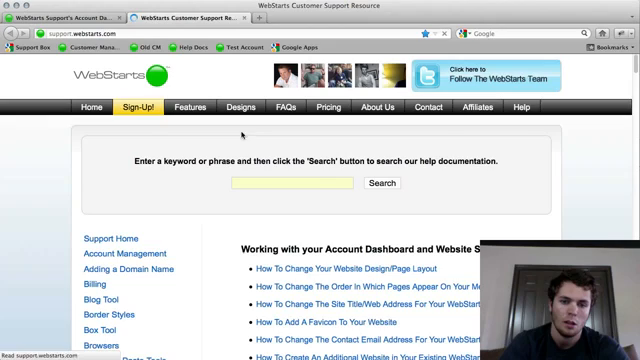
{"action": "type", "text": "iframe"}
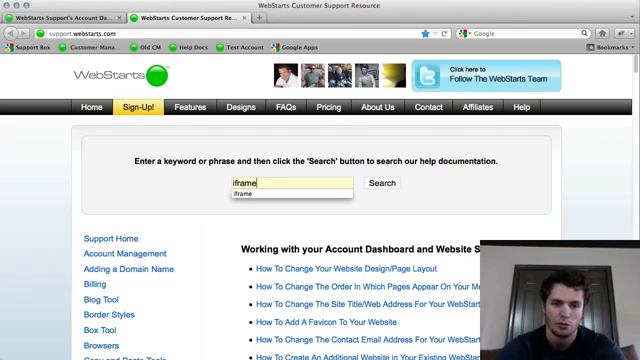
{"action": "left_click", "coordinate": [388, 184]}
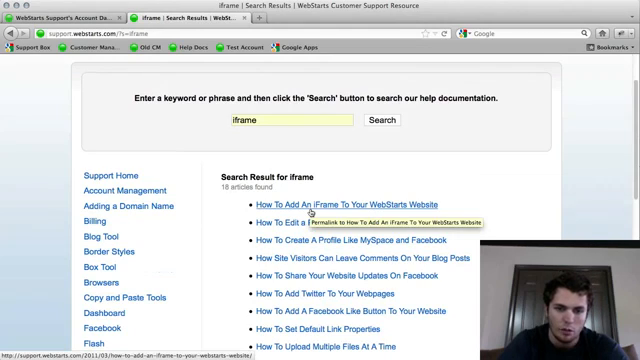
Open the 'How To Add An iFrame To Your WebStarts Website' article and read its HTML code
{"action": "left_click", "coordinate": [310, 204]}
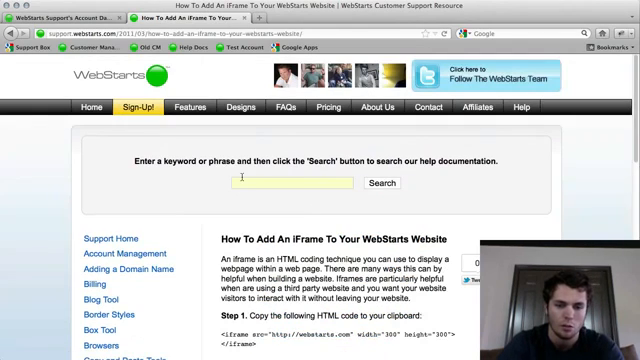
{"action": "scroll", "scroll_direction": "down", "scroll_amount": 3}
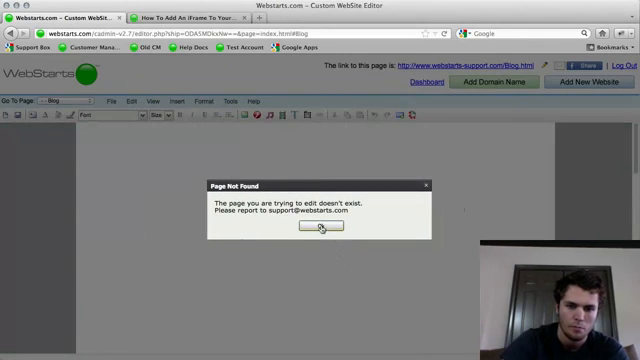
Dismiss the Page Not Found notice and scroll the editor's Blog page
{"action": "left_click", "coordinate": [318, 230]}
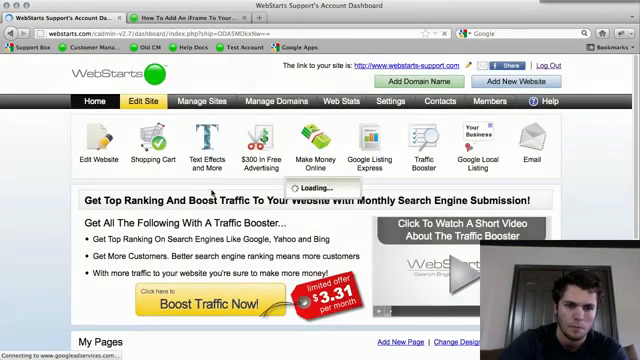
{"action": "scroll", "scroll_direction": "down", "scroll_amount": 3}
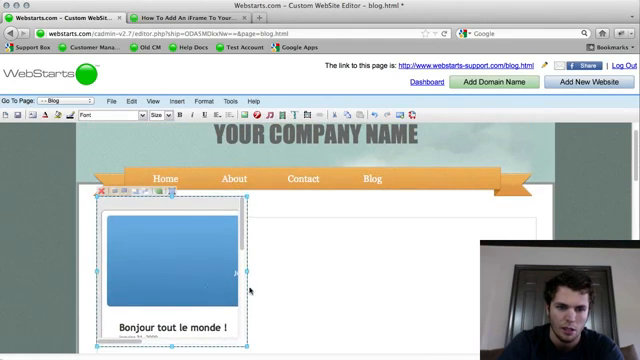
Scroll down the Blog page to view the enlarged embedded blog frame
{"action": "scroll", "scroll_direction": "down", "scroll_amount": 3}
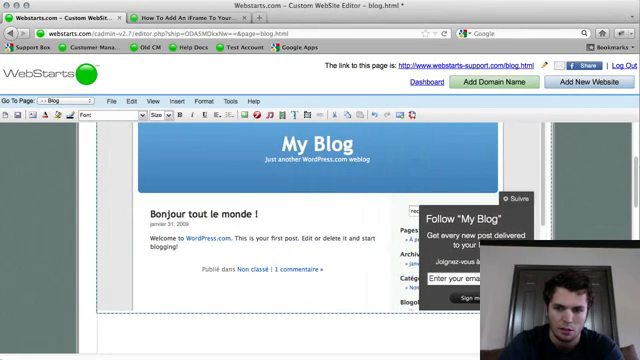
{"action": "scroll", "scroll_direction": "down", "scroll_amount": 3}
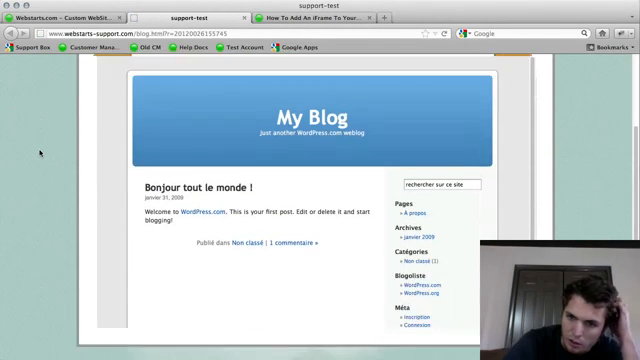
Scroll through the live Blog page, from the site menu down to the blog's sidebar archives
{"action": "scroll", "scroll_direction": "down", "scroll_amount": 3}
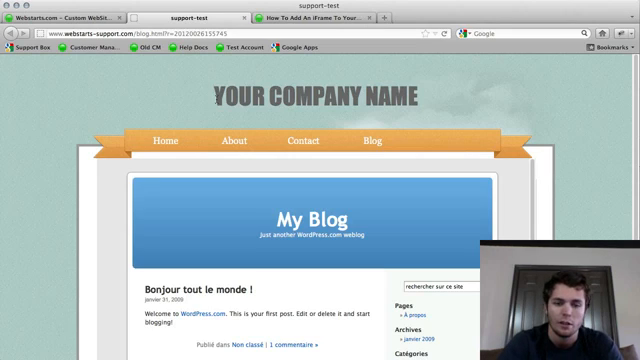
{"action": "scroll", "scroll_direction": "down", "scroll_amount": 3}
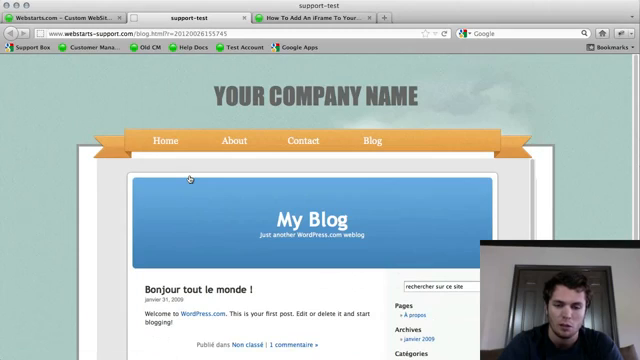
{"action": "scroll", "scroll_direction": "down", "scroll_amount": 3}
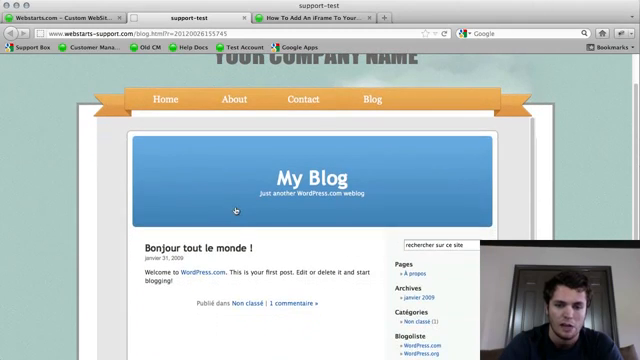
{"action": "scroll", "scroll_direction": "down", "scroll_amount": 3}
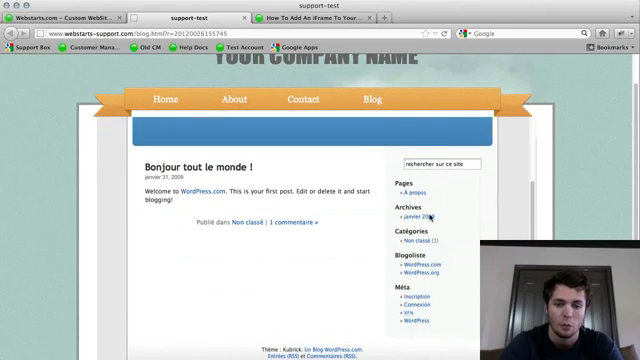